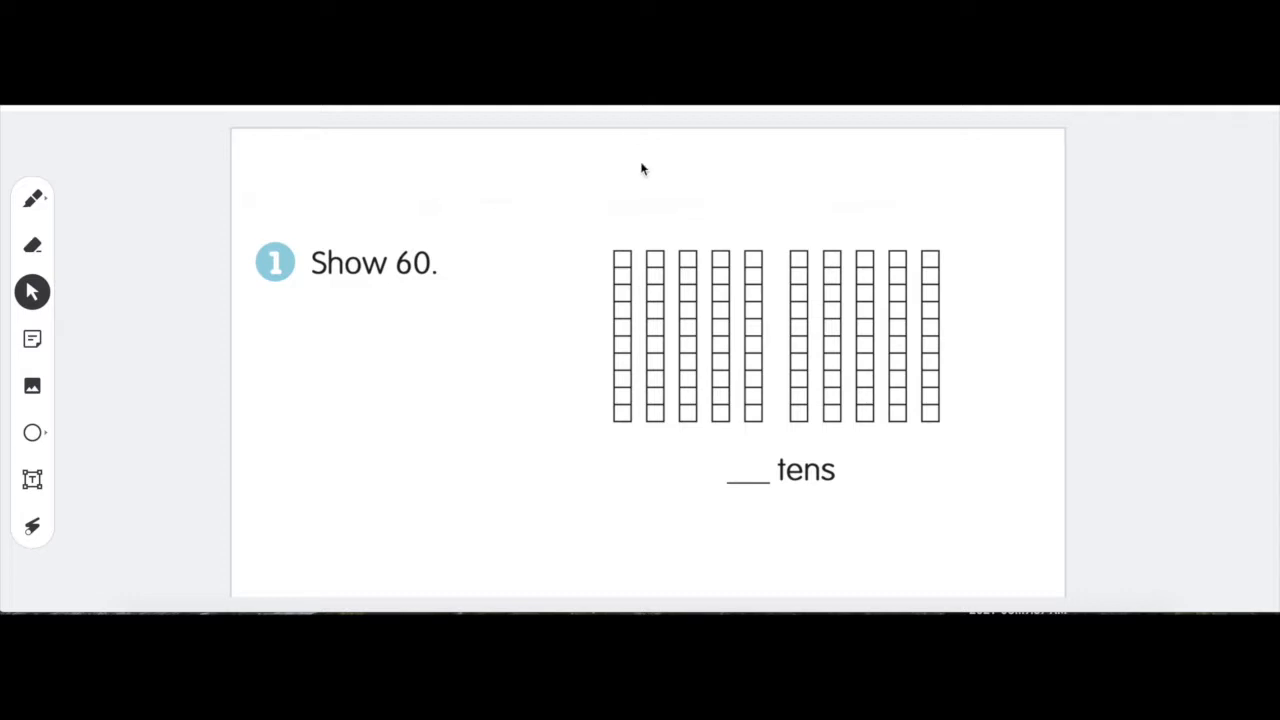
{"action": "mouse_move", "coordinate": [400, 294]}
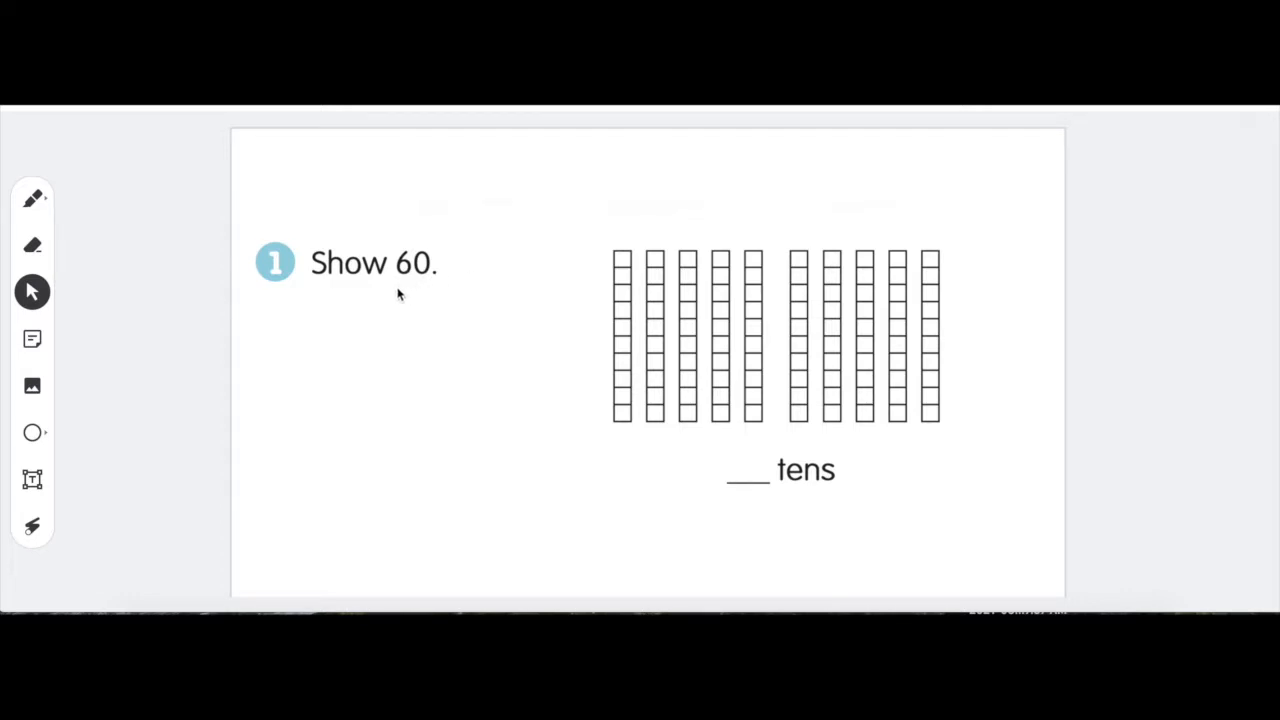
{"action": "mouse_move", "coordinate": [616, 364]}
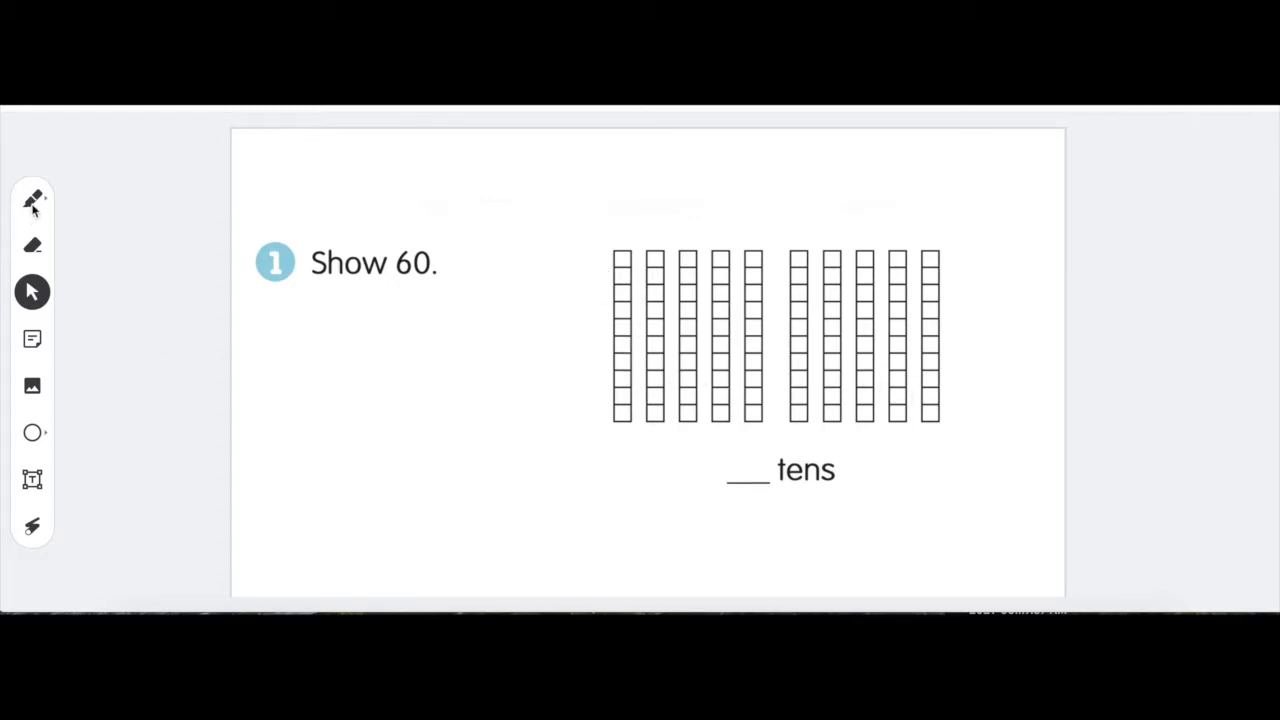
- Bring up the pen's stroke and ink colour palette over the Show 60 worksheet
{"action": "left_click", "coordinate": [32, 200]}
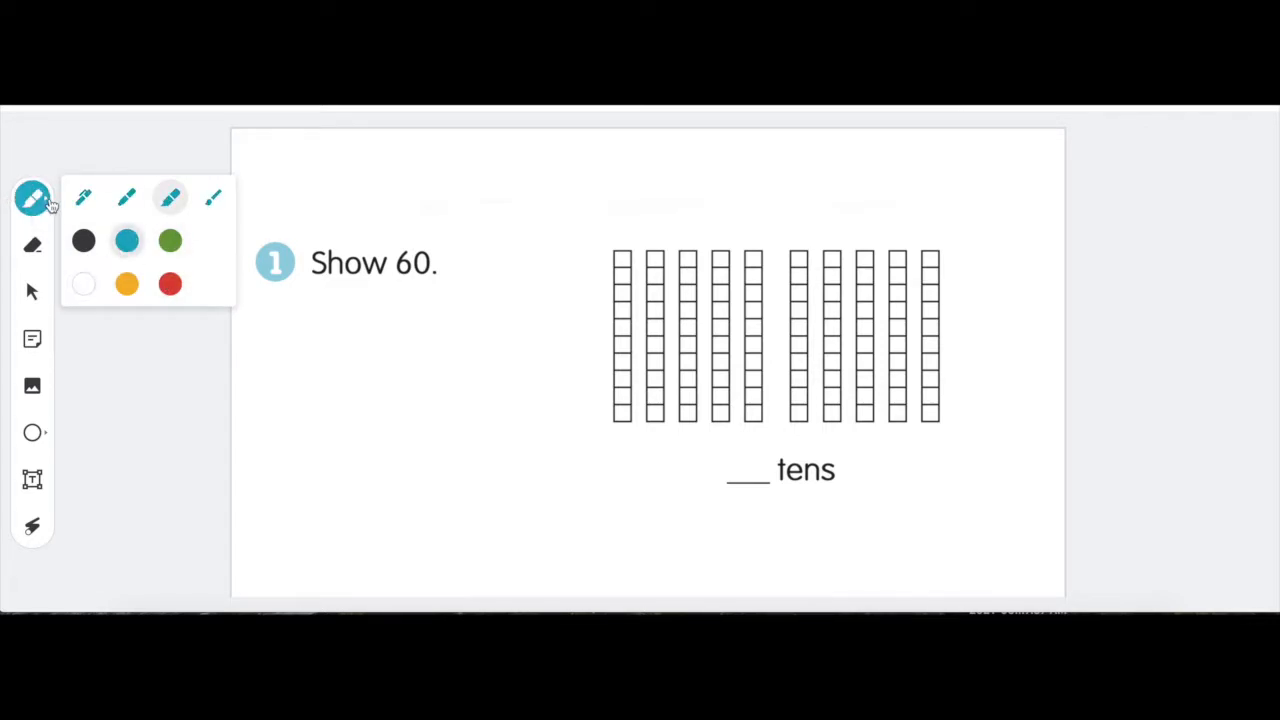
- With blue ink, colour the first column of ten and underline the number 60
{"action": "left_click_drag", "start_coordinate": [620, 256], "coordinate": [620, 290]}
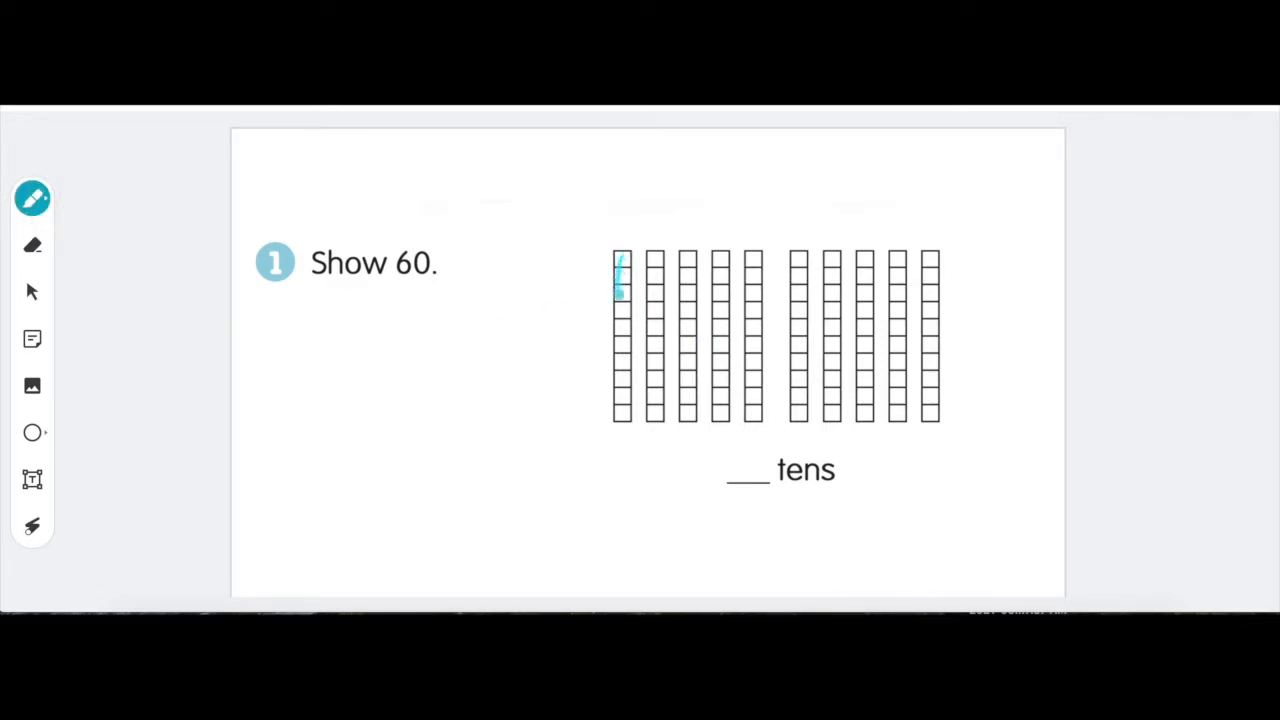
{"action": "left_click_drag", "start_coordinate": [620, 260], "coordinate": [620, 420]}
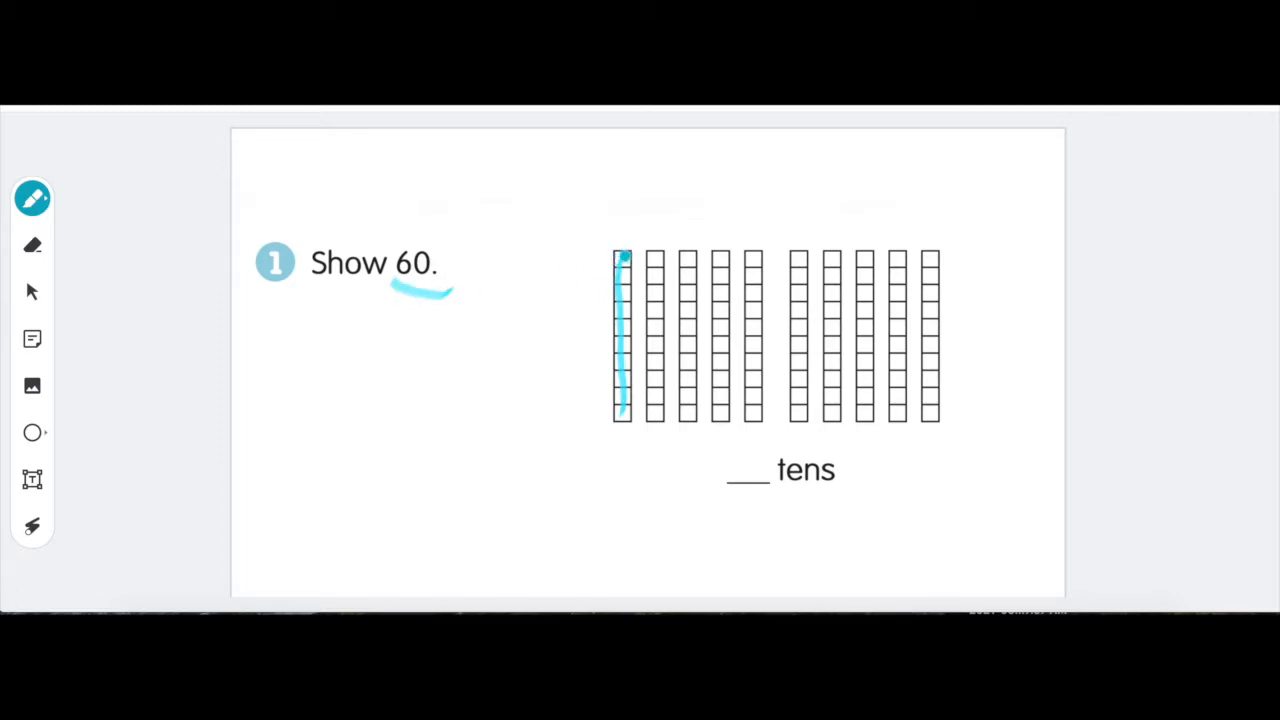
{"action": "left_click", "coordinate": [780, 376]}
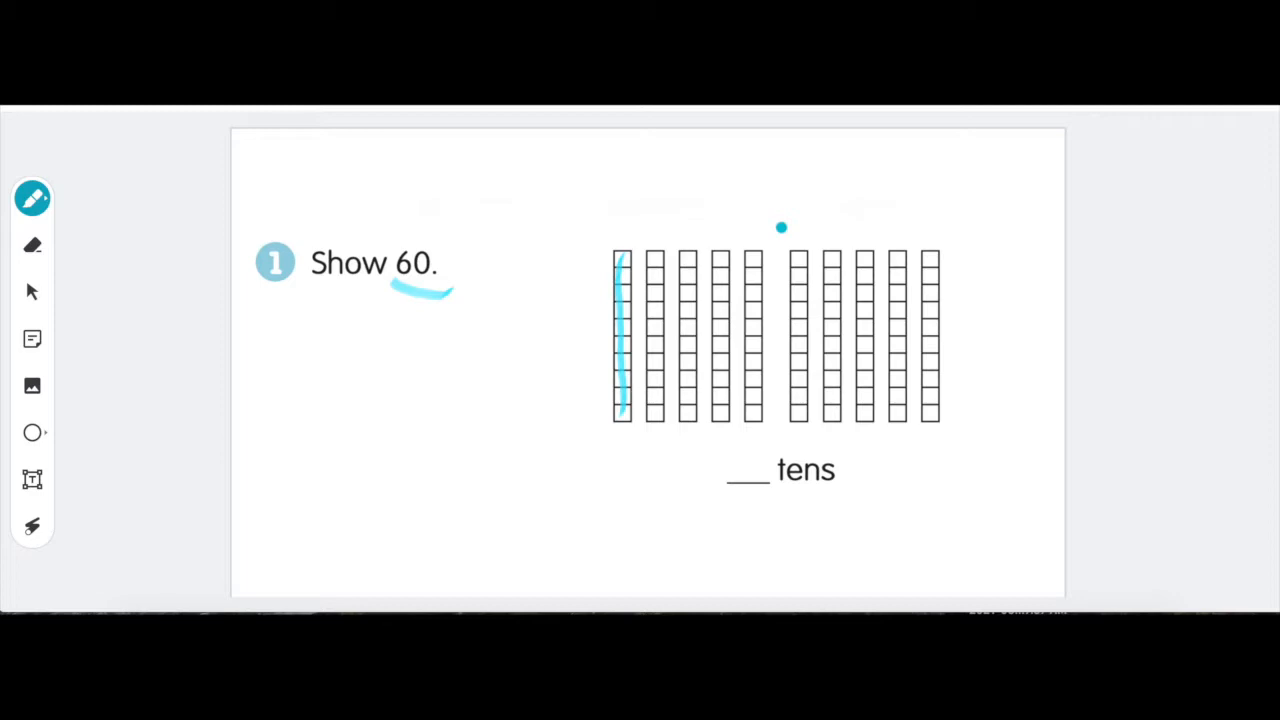
{"action": "mouse_move", "coordinate": [812, 204]}
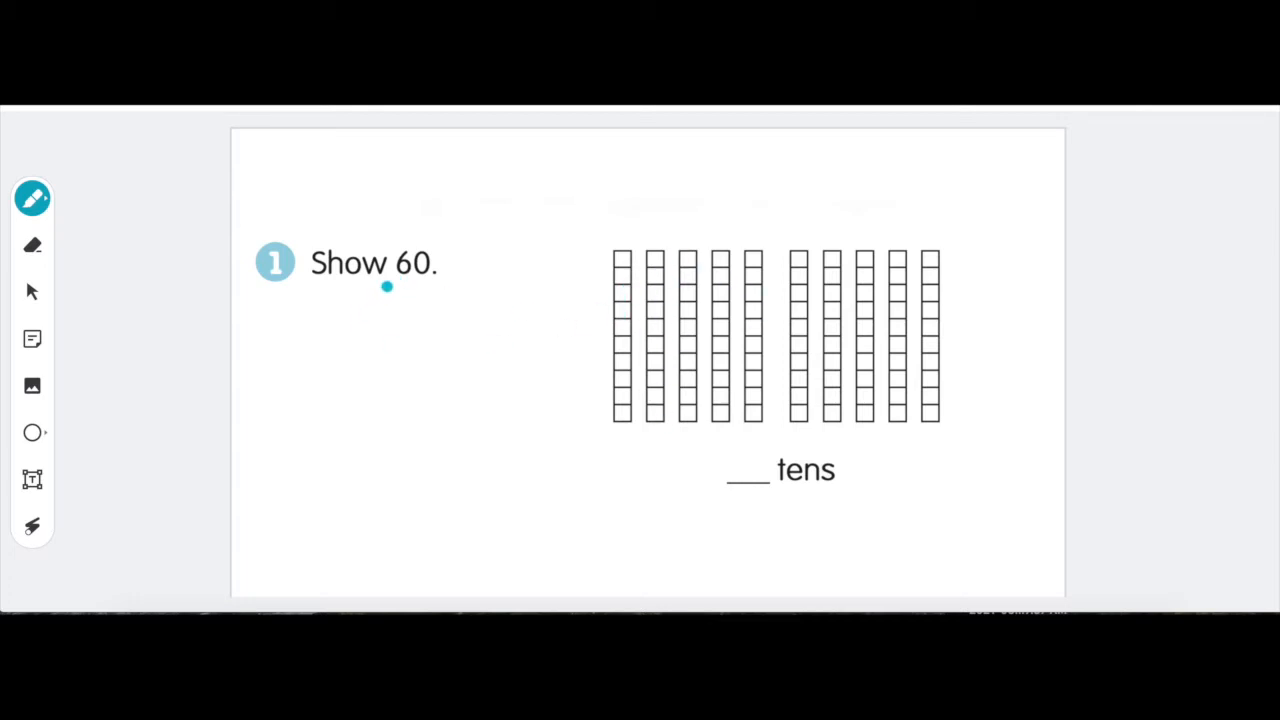
{"action": "left_click_drag", "start_coordinate": [388, 288], "coordinate": [472, 288]}
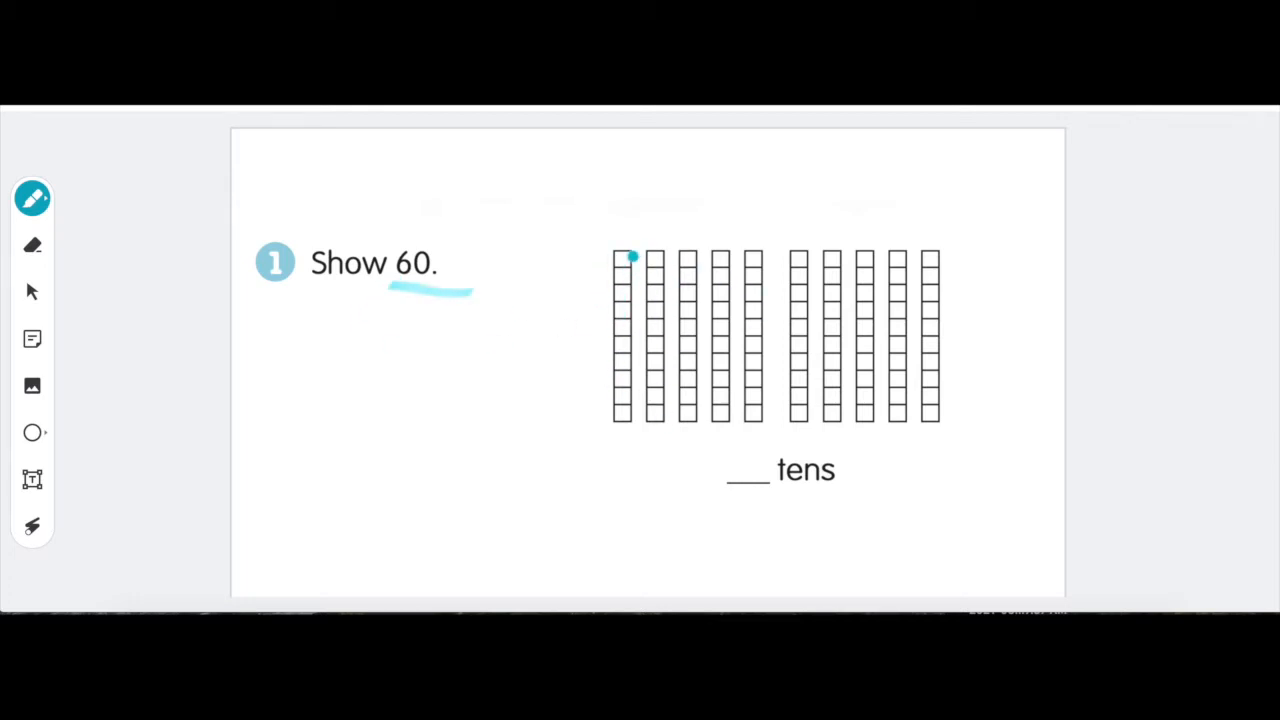
{"action": "left_click_drag", "start_coordinate": [632, 258], "coordinate": [618, 420]}
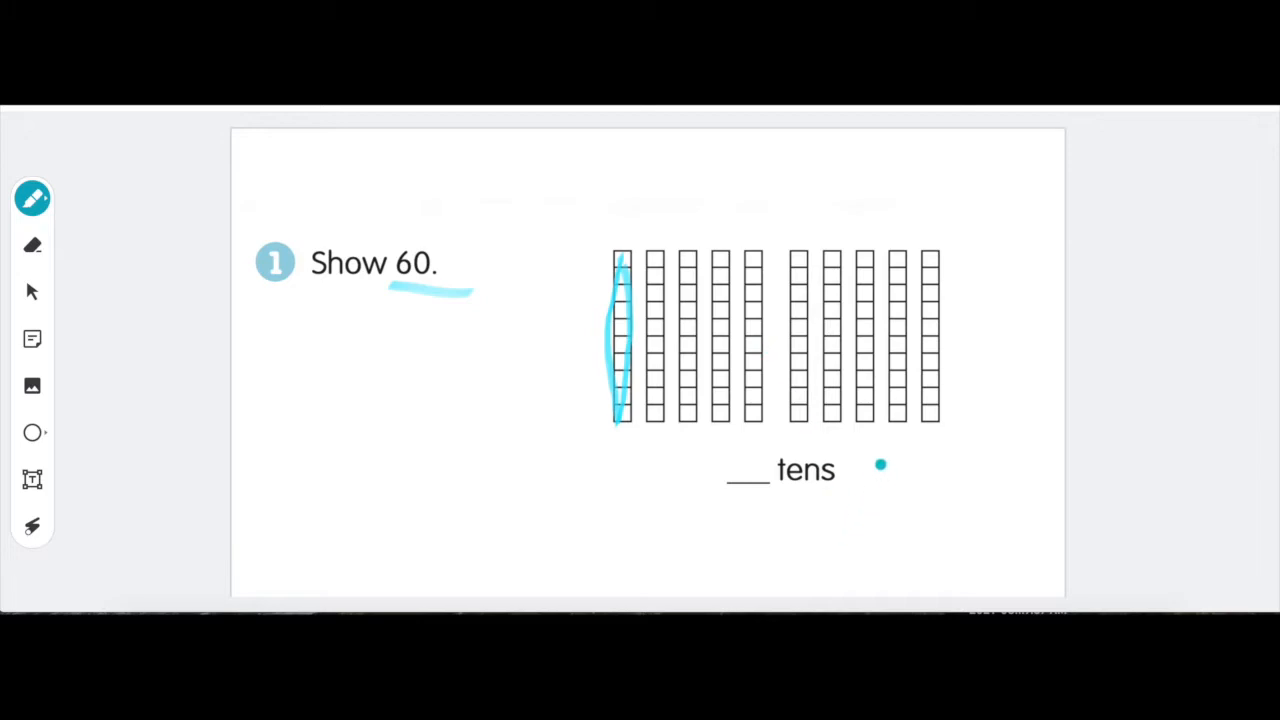
{"action": "mouse_move", "coordinate": [746, 452]}
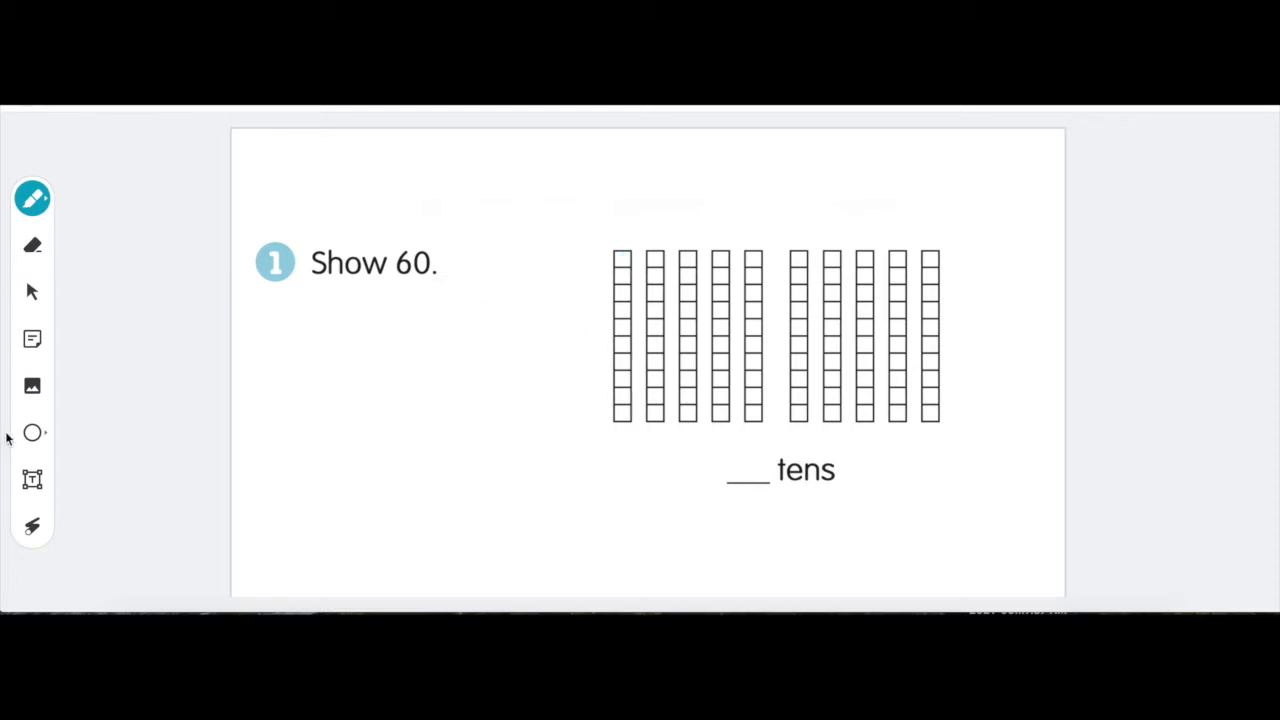
- Write 20 left of the columns and colour the first two columns of ten blue
{"action": "left_click", "coordinate": [32, 198]}
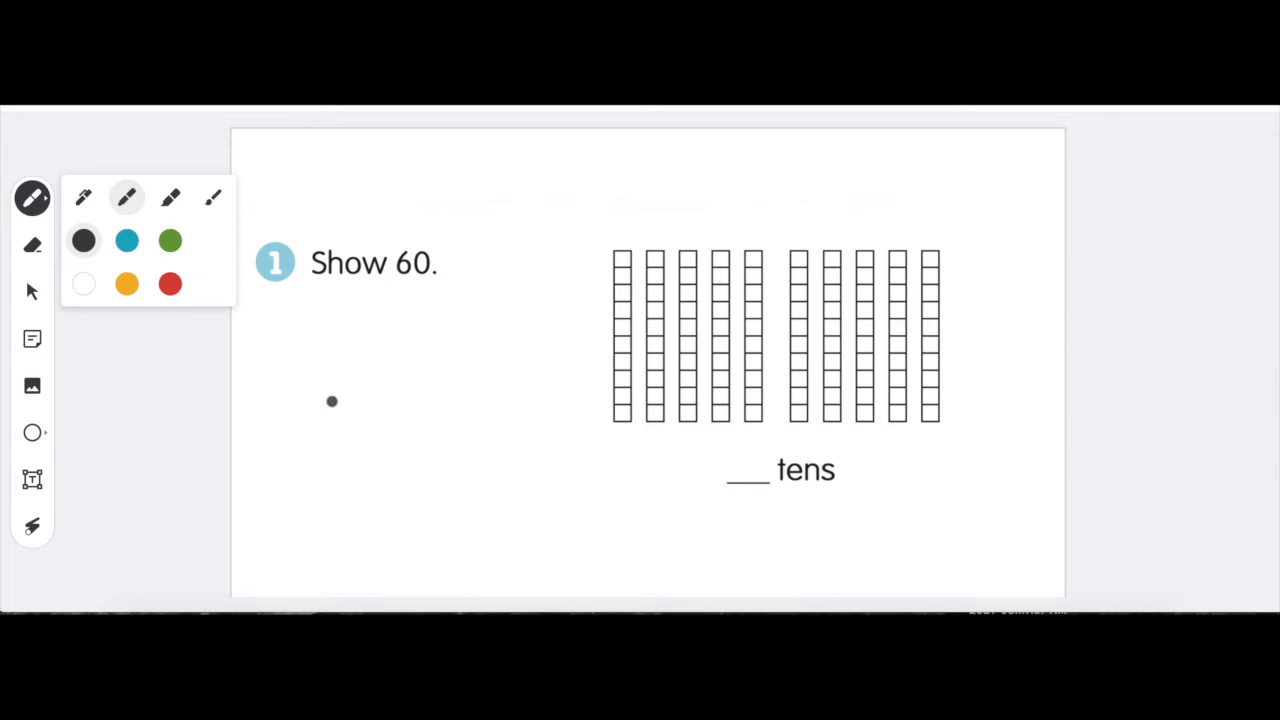
{"action": "left_click_drag", "start_coordinate": [330, 420], "coordinate": [396, 420]}
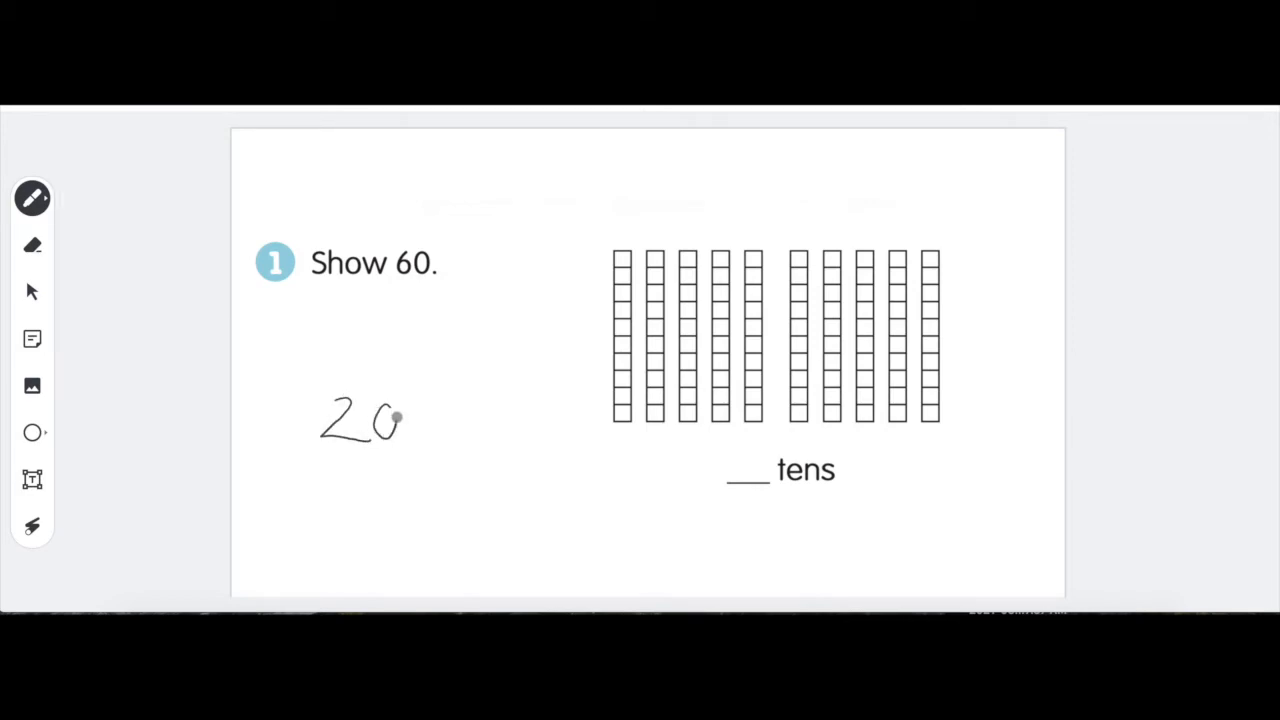
{"action": "mouse_move", "coordinate": [410, 276]}
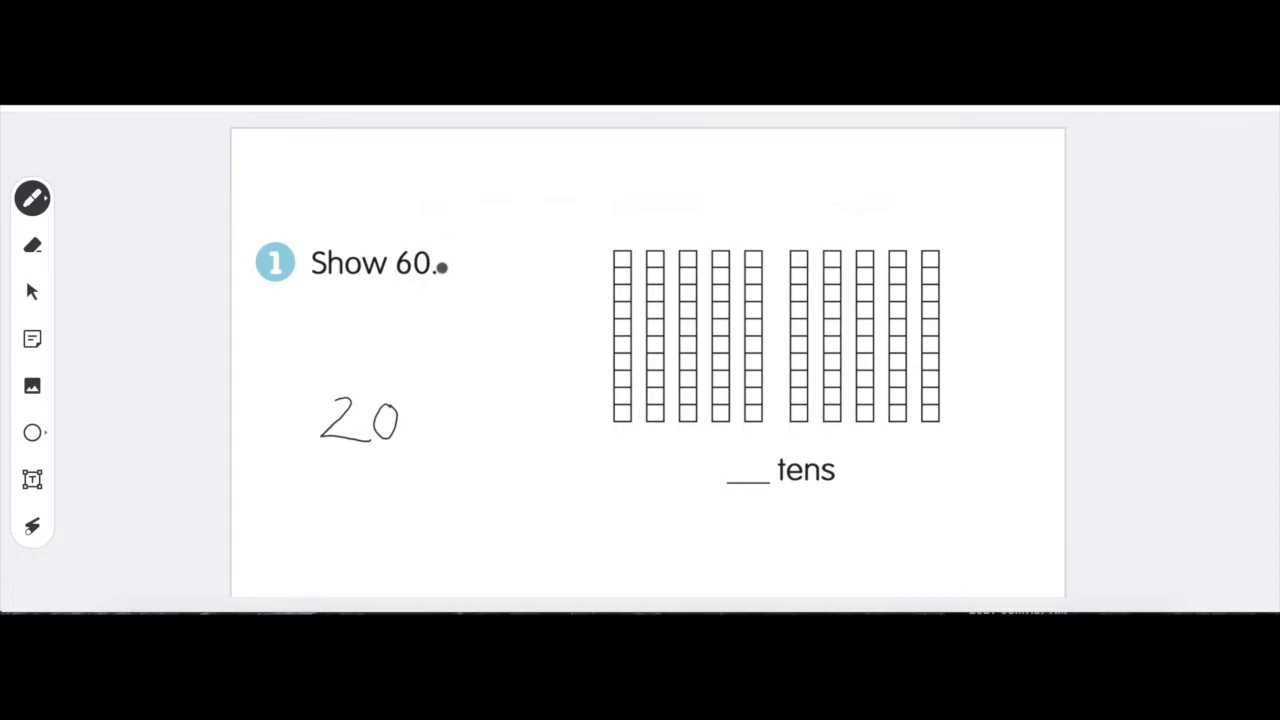
{"action": "left_click", "coordinate": [32, 198]}
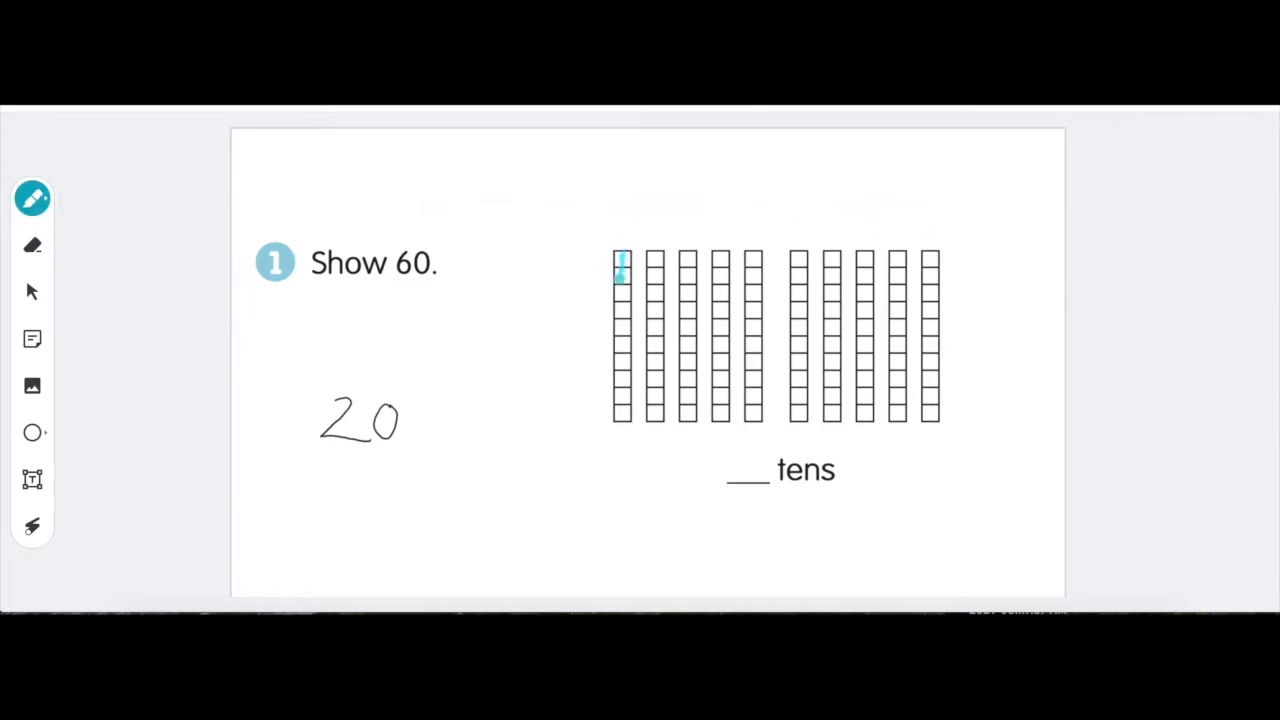
{"action": "left_click_drag", "start_coordinate": [620, 260], "coordinate": [620, 420]}
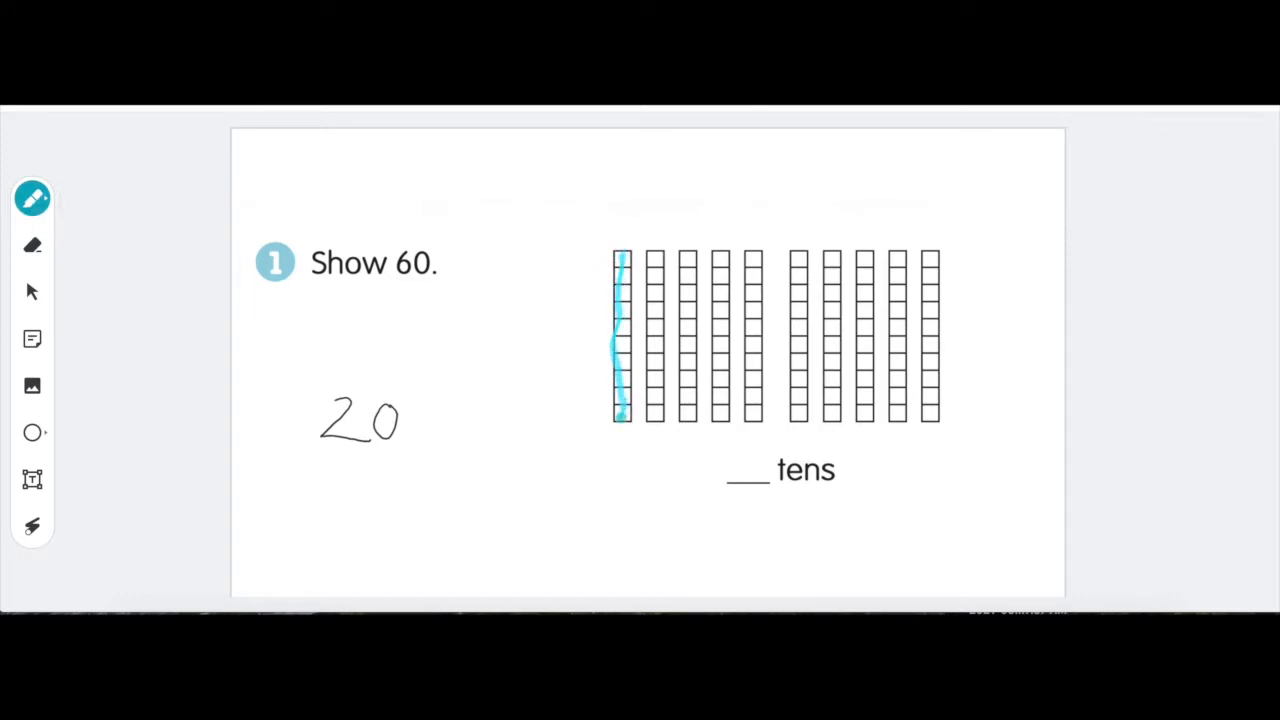
{"action": "left_click_drag", "start_coordinate": [656, 256], "coordinate": [660, 414]}
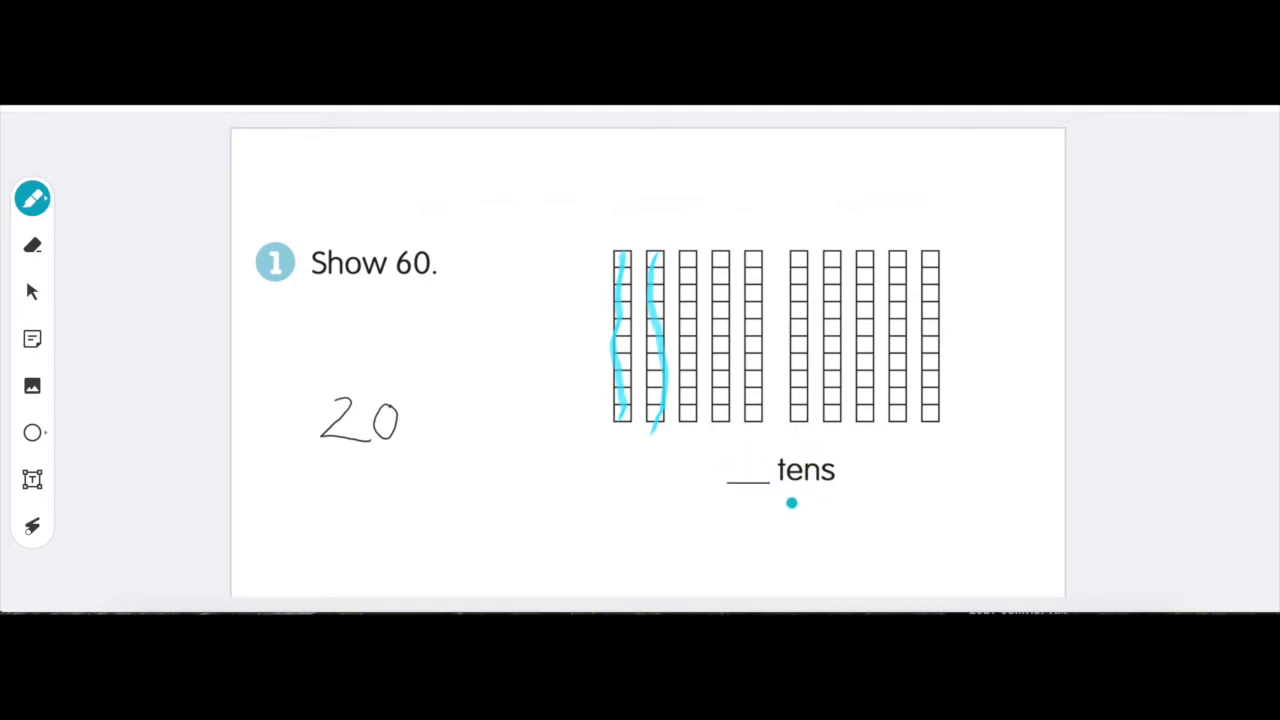
{"action": "mouse_move", "coordinate": [728, 446]}
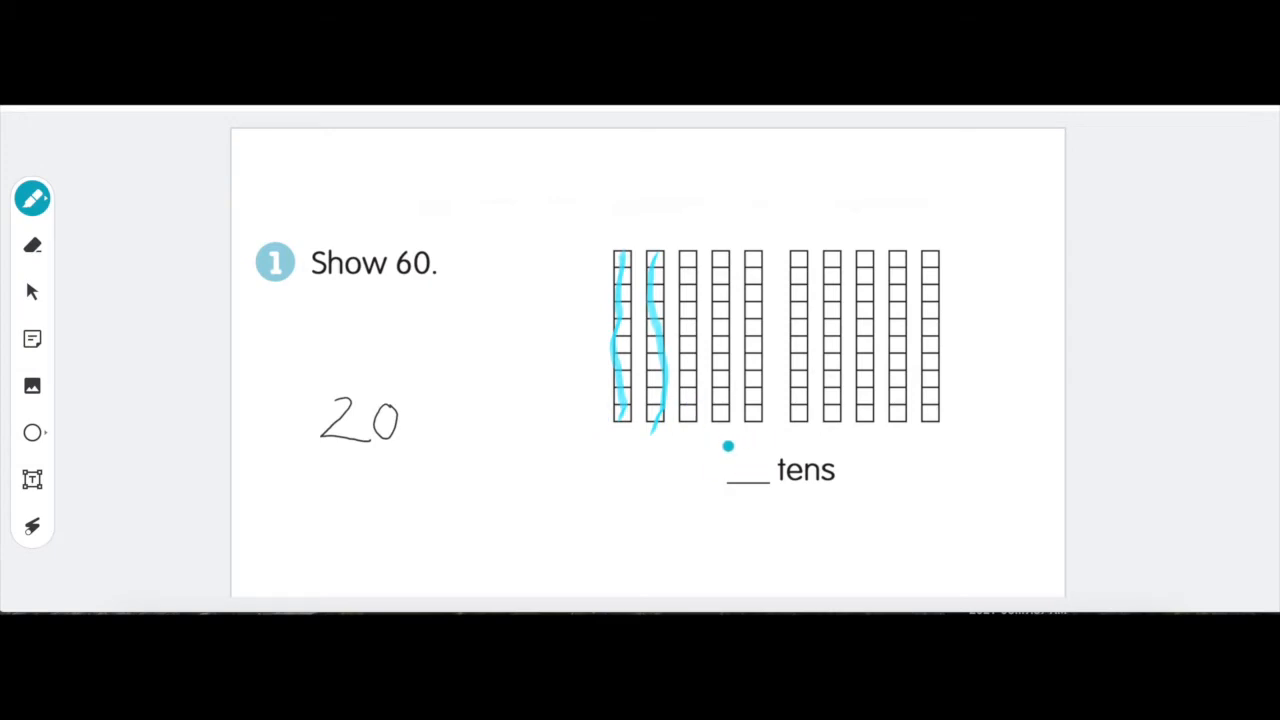
- Write 2 on the tens blank and erase the stray blue line
{"action": "left_click_drag", "start_coordinate": [652, 540], "coordinate": [732, 444]}
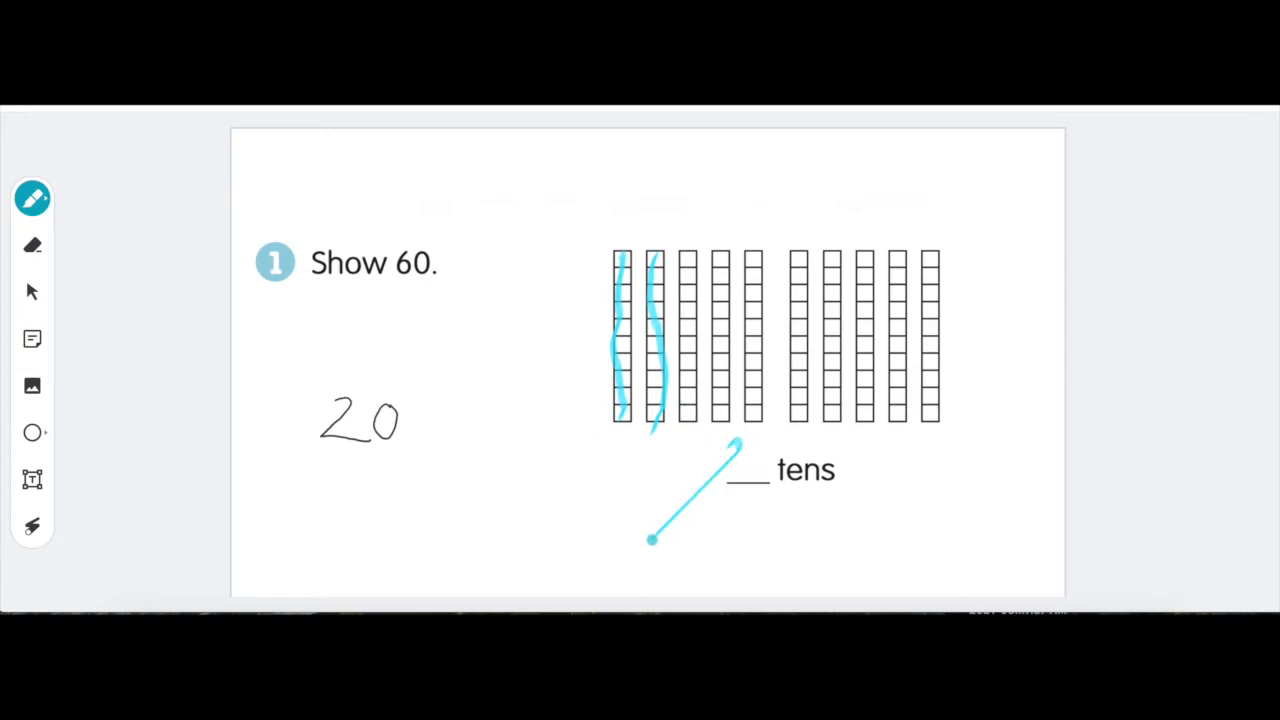
{"action": "left_click", "coordinate": [32, 244]}
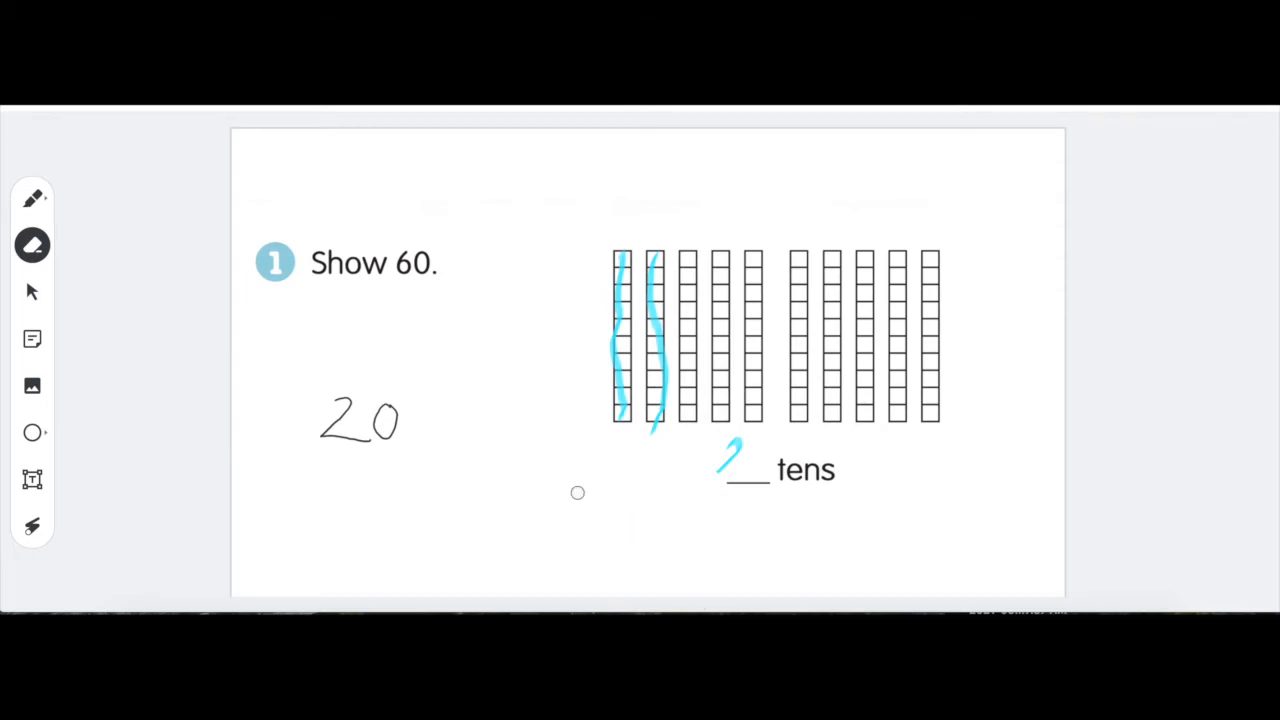
{"action": "left_click", "coordinate": [32, 198]}
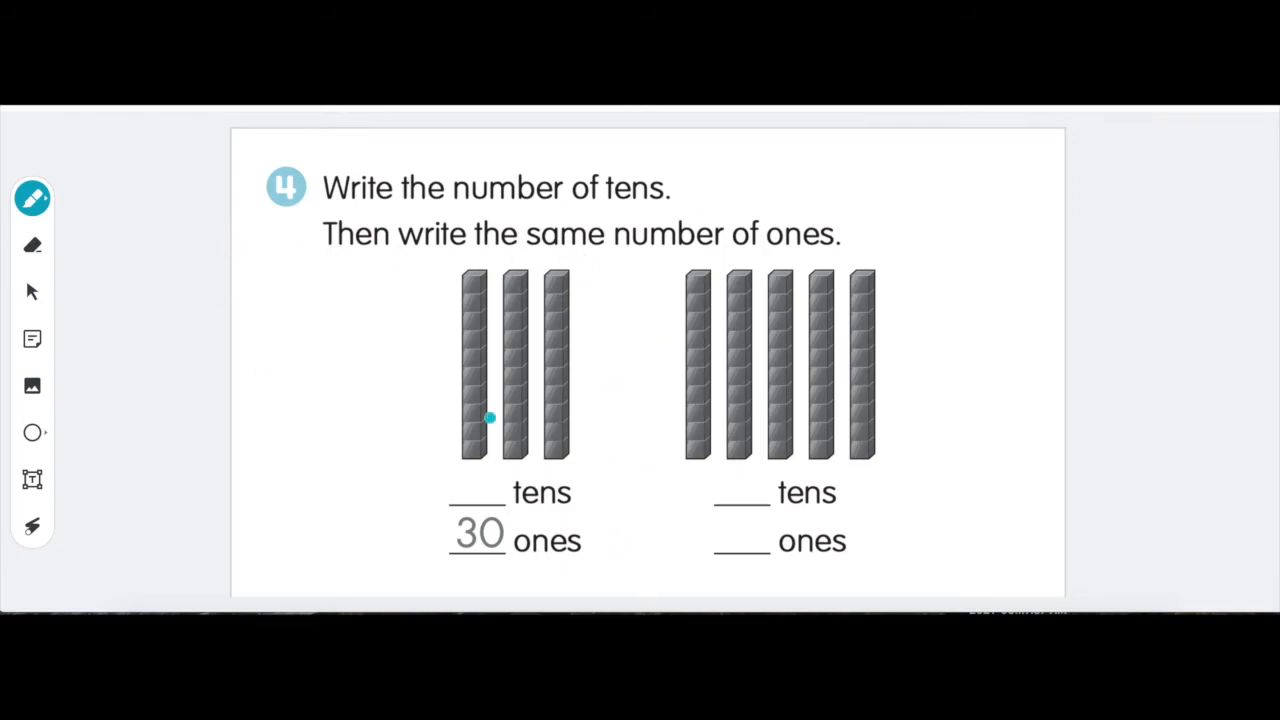
- Advance to the exercise 4 frame and bring up the pen colour options
{"action": "left_click", "coordinate": [32, 198]}
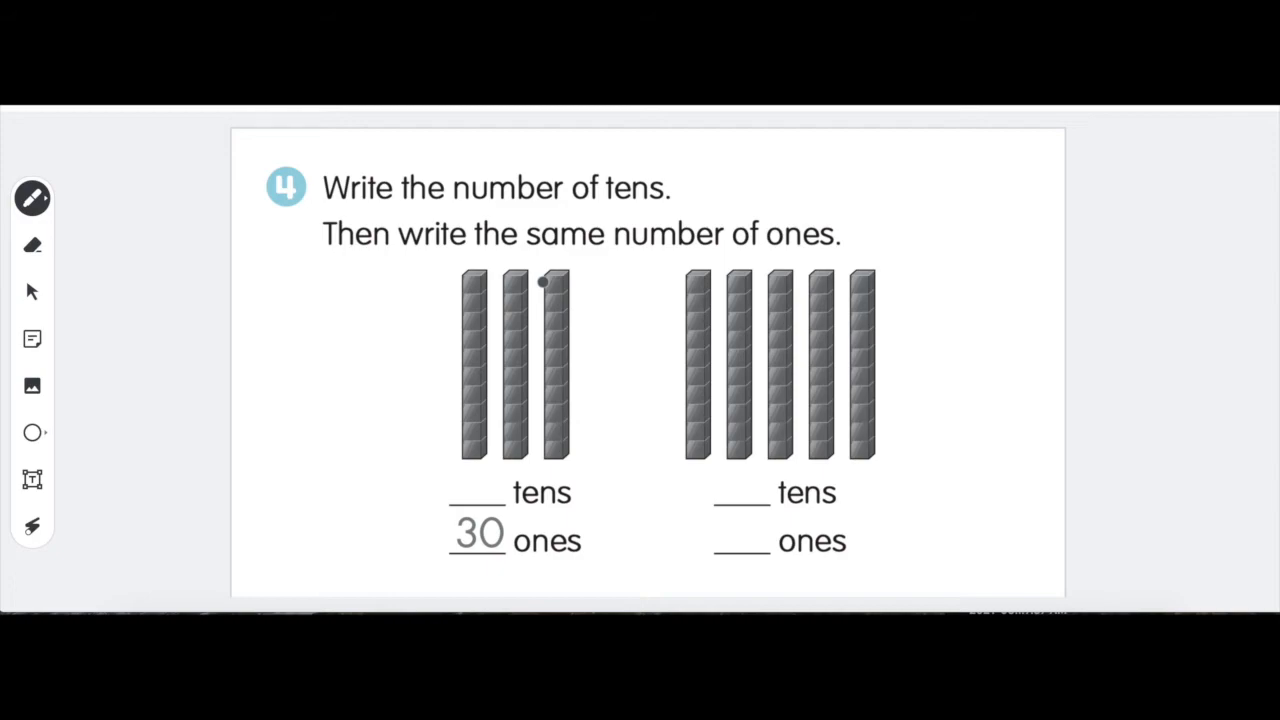
{"action": "mouse_move", "coordinate": [70, 228]}
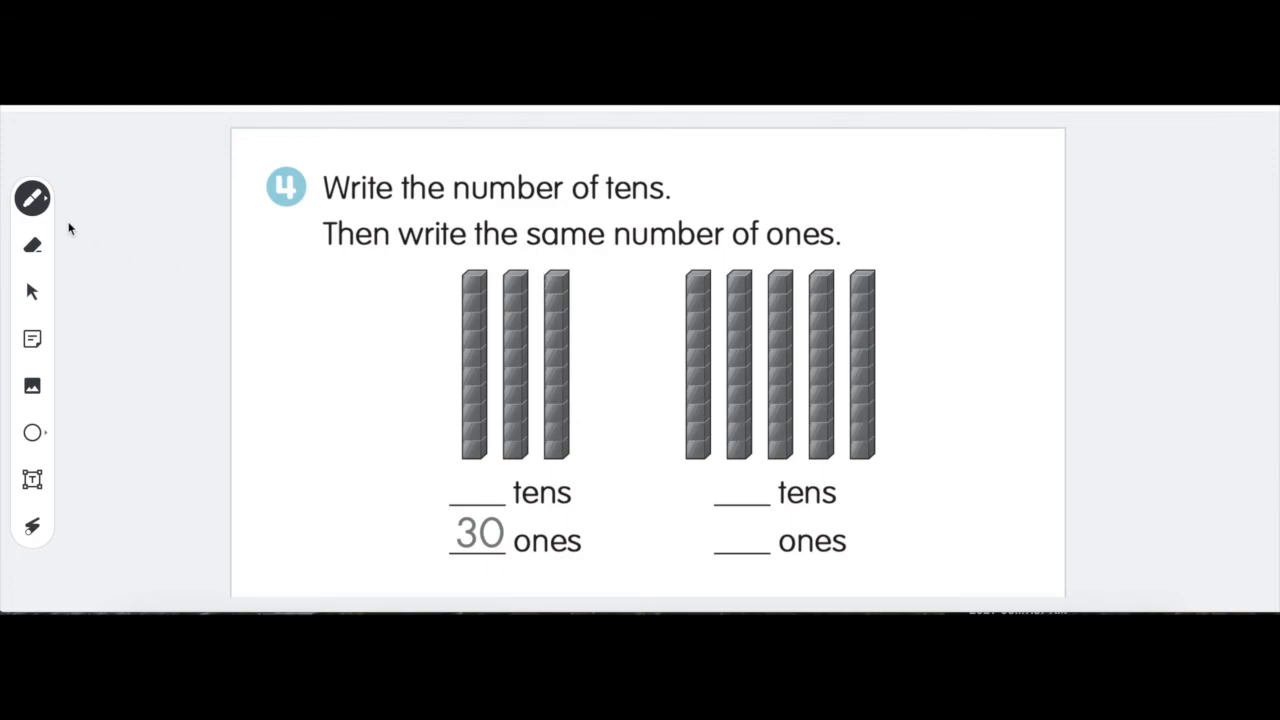
{"action": "left_click", "coordinate": [32, 198]}
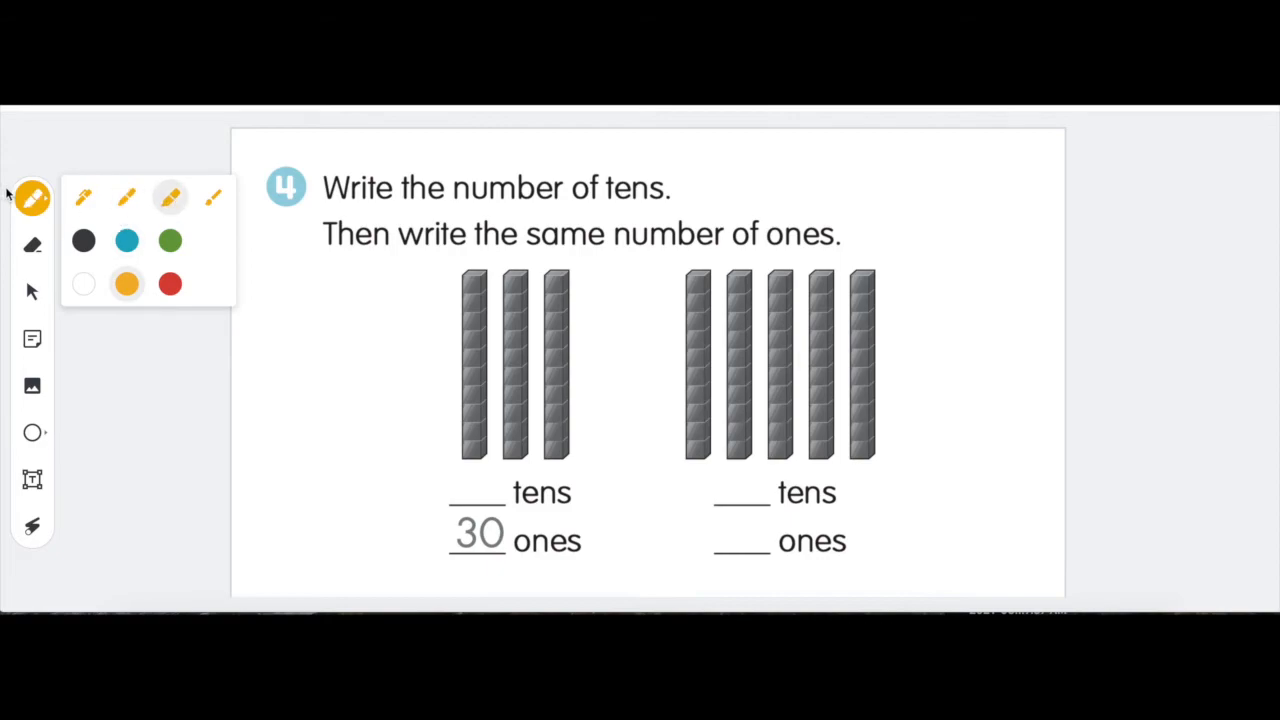
- Circle the three left ten-rods in orange and switch to black ink to write 3
{"action": "left_click_drag", "start_coordinate": [430, 336], "coordinate": [596, 256]}
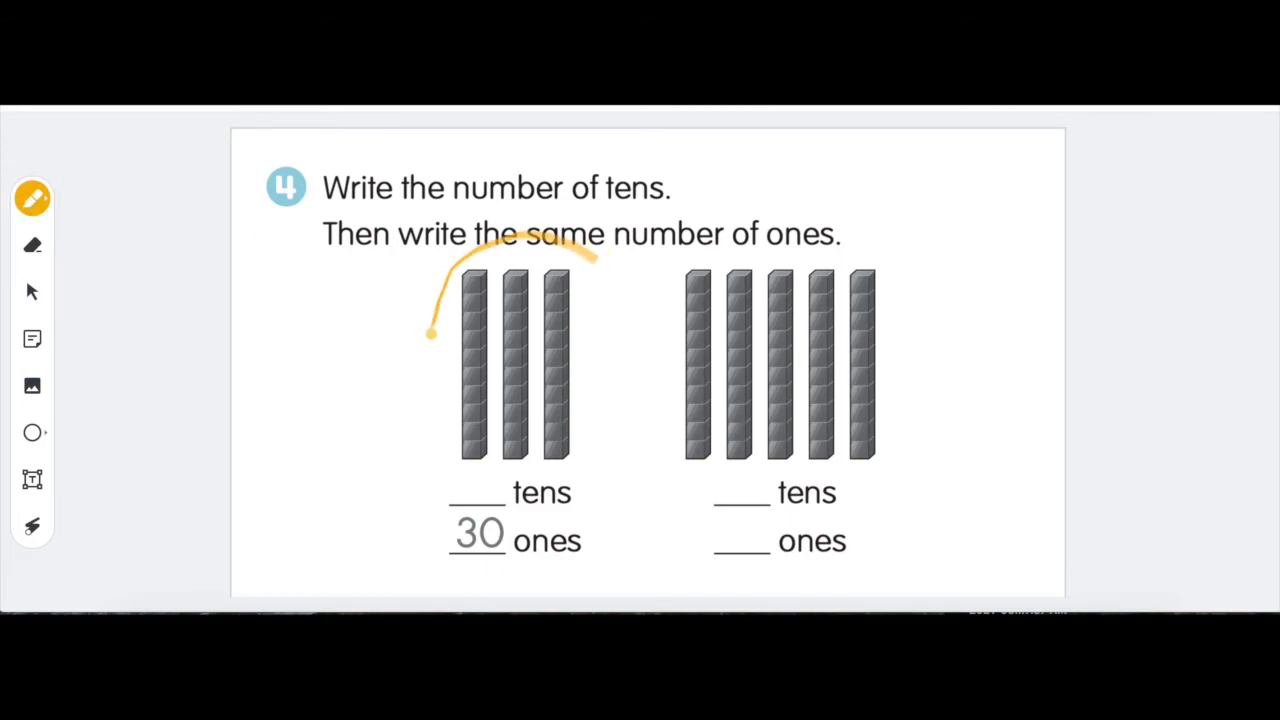
{"action": "left_click_drag", "start_coordinate": [430, 336], "coordinate": [580, 280]}
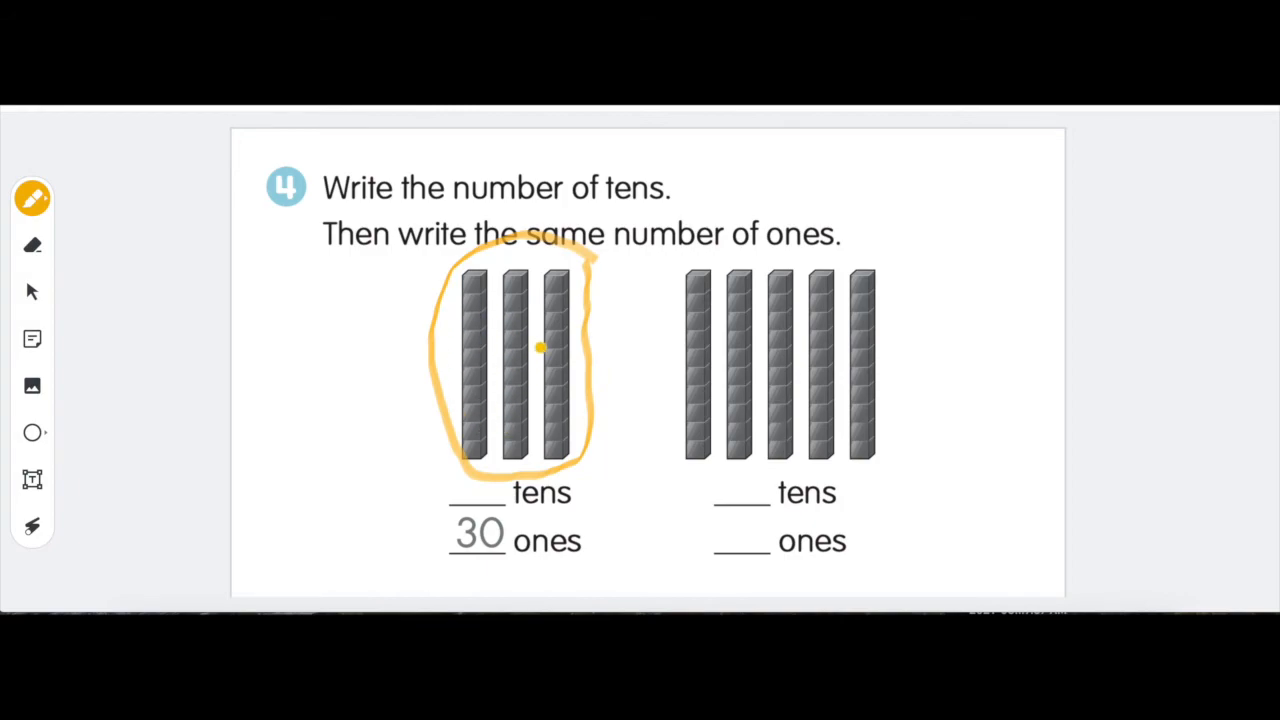
{"action": "left_click", "coordinate": [32, 198]}
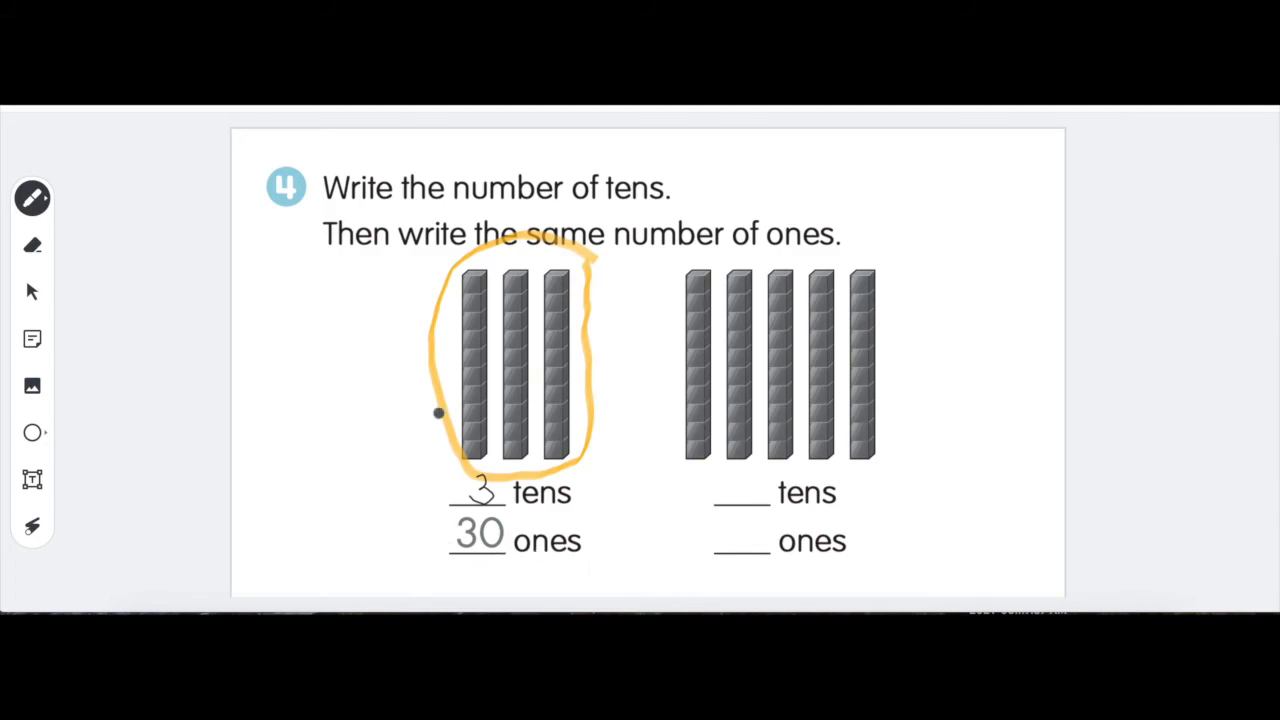
{"action": "mouse_move", "coordinate": [588, 404]}
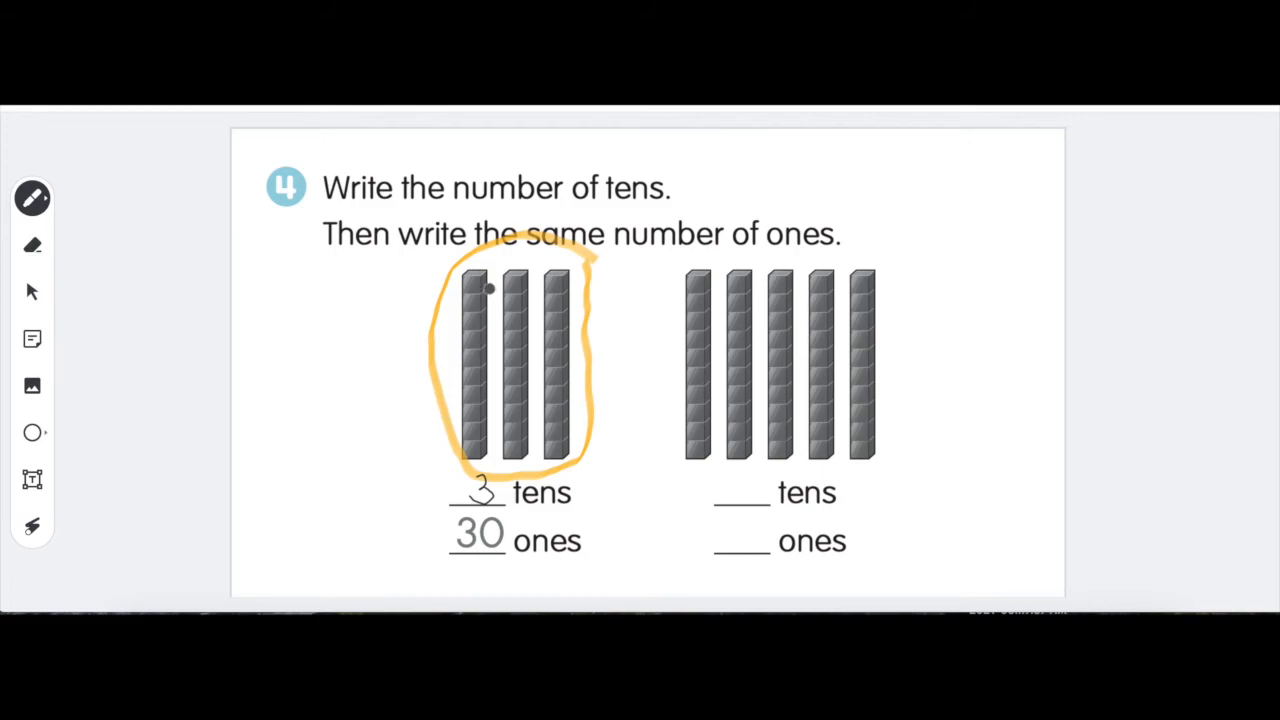
{"action": "mouse_move", "coordinate": [72, 262]}
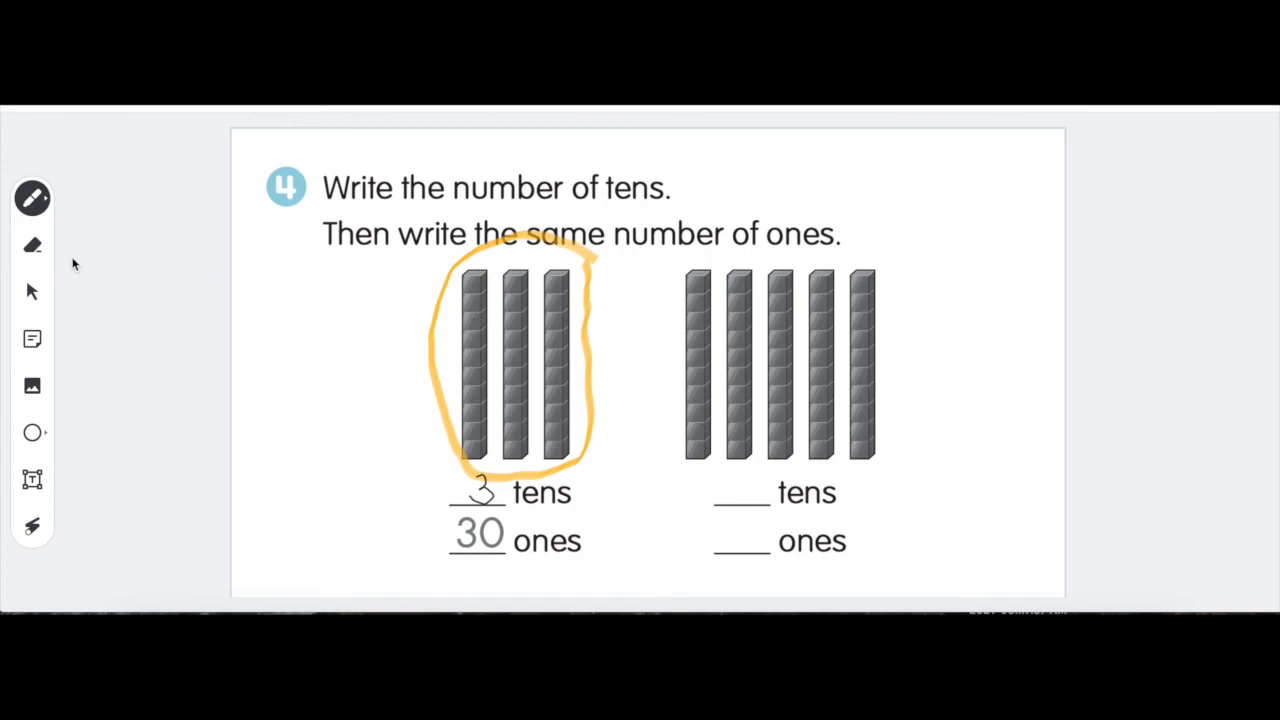
{"action": "left_click", "coordinate": [32, 198]}
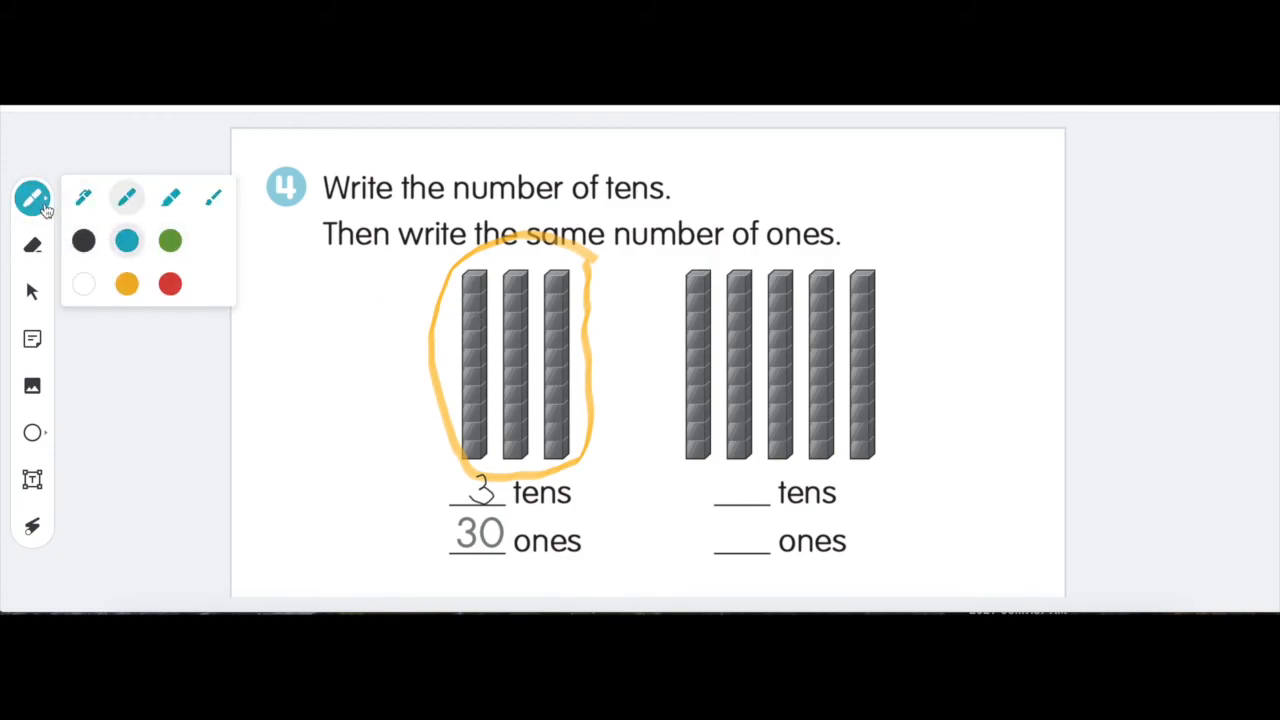
{"action": "left_click", "coordinate": [32, 198]}
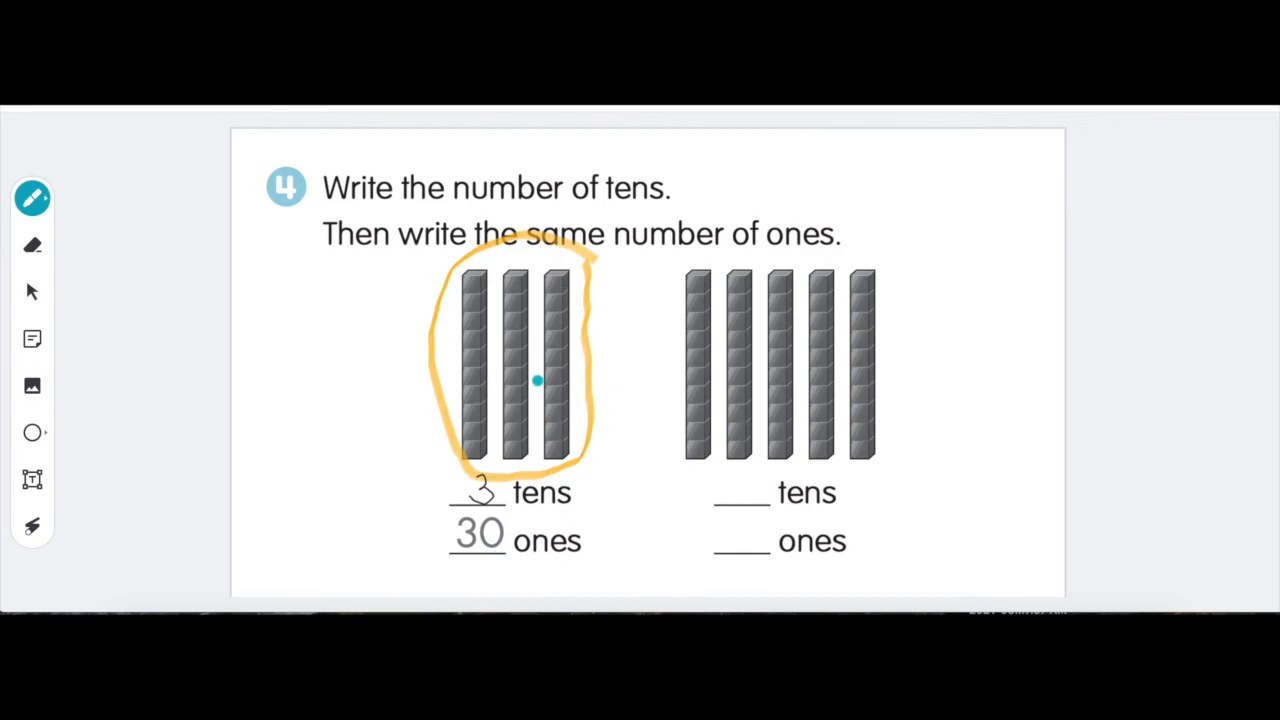
{"action": "mouse_move", "coordinate": [800, 374]}
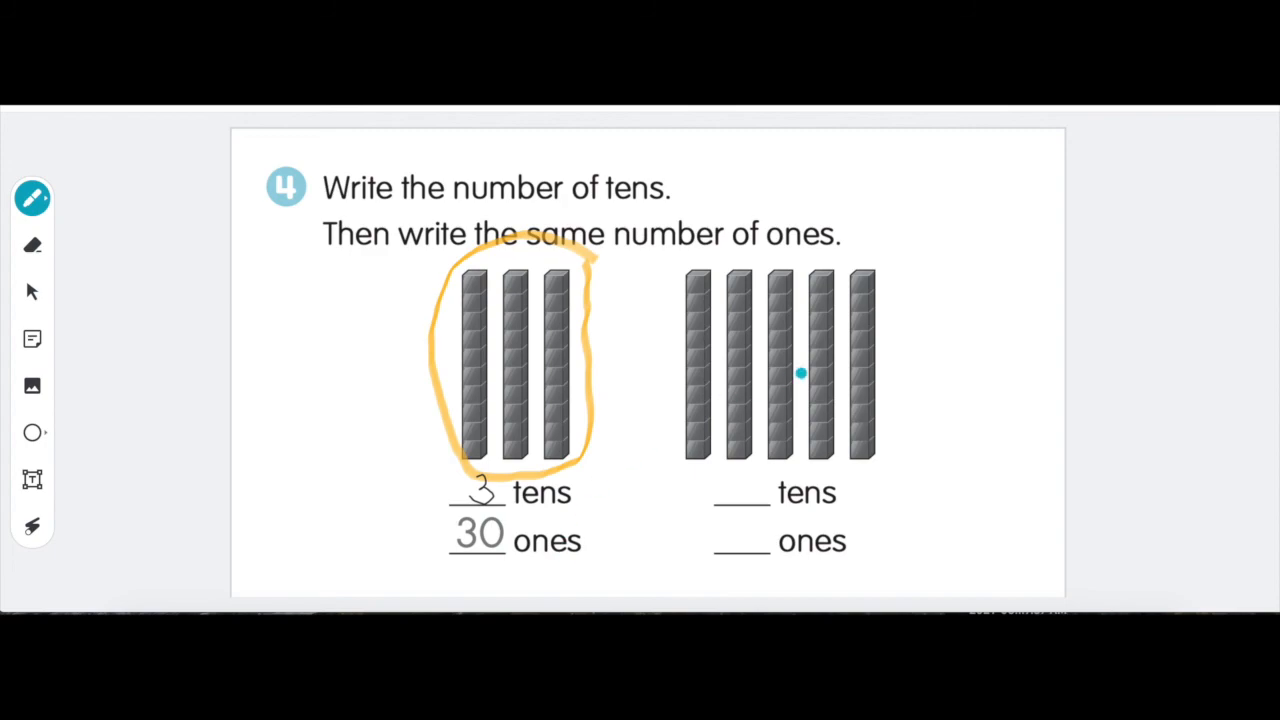
{"action": "mouse_move", "coordinate": [926, 420]}
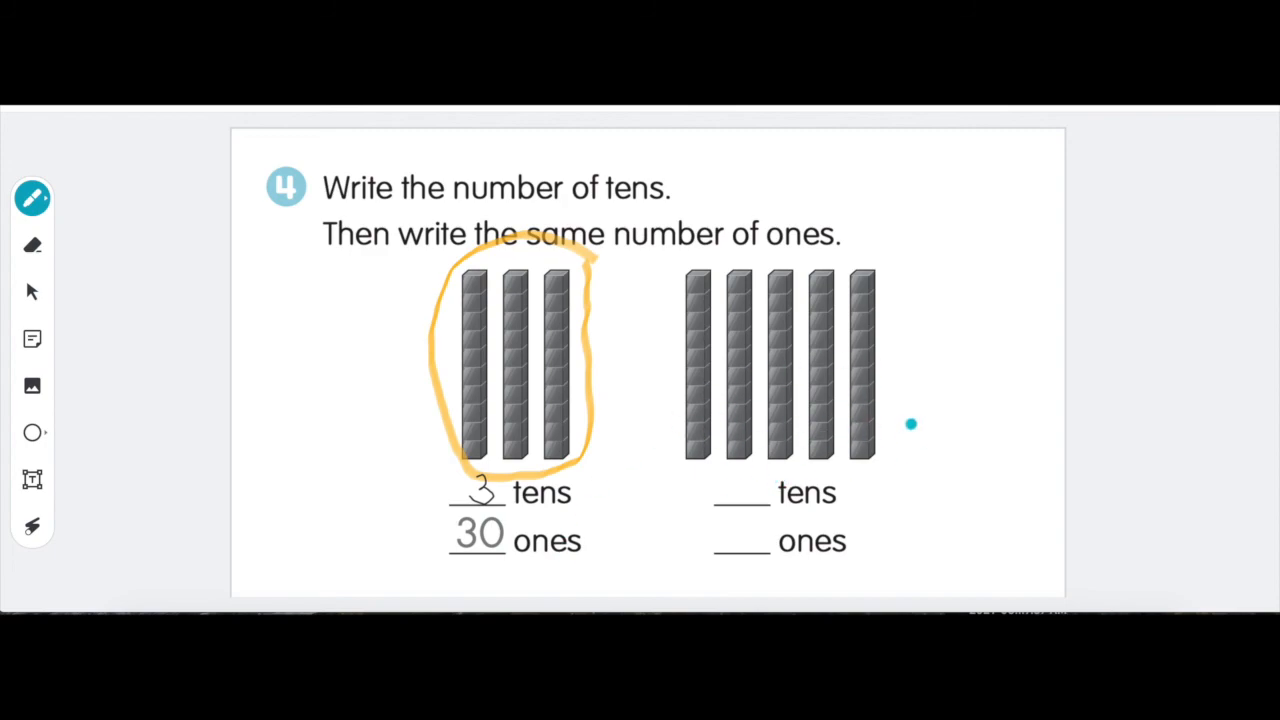
{"action": "mouse_move", "coordinate": [720, 468]}
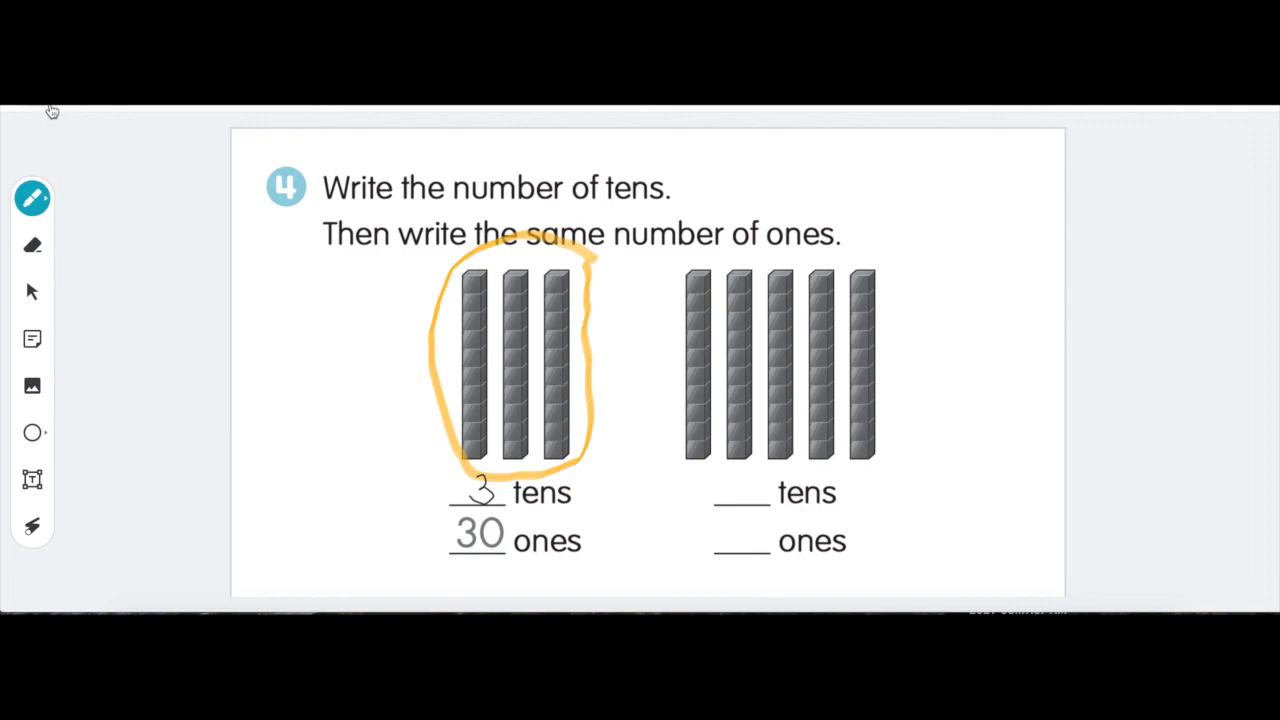
{"action": "mouse_move", "coordinate": [44, 110]}
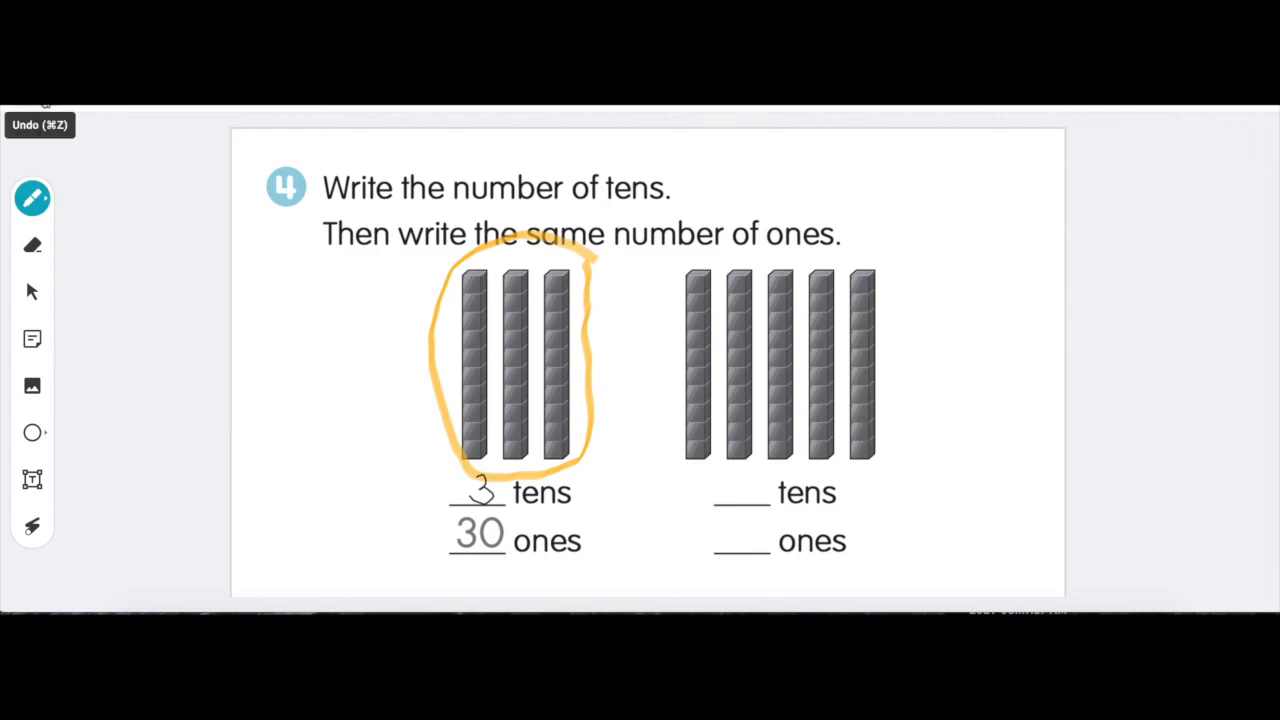